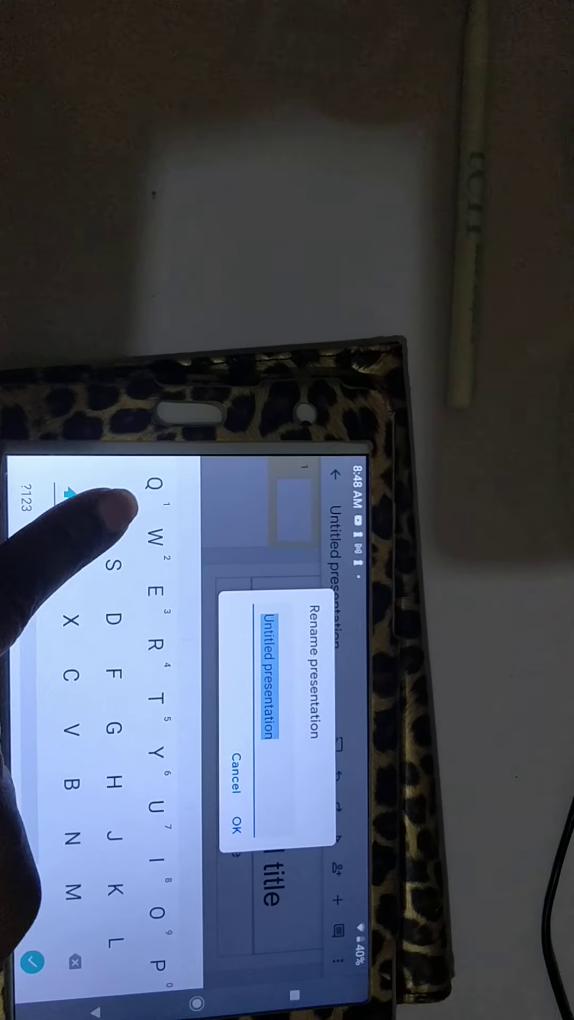
Step: Rename the presentation to 'Assignment #2' and confirm
type("Assignment #2")
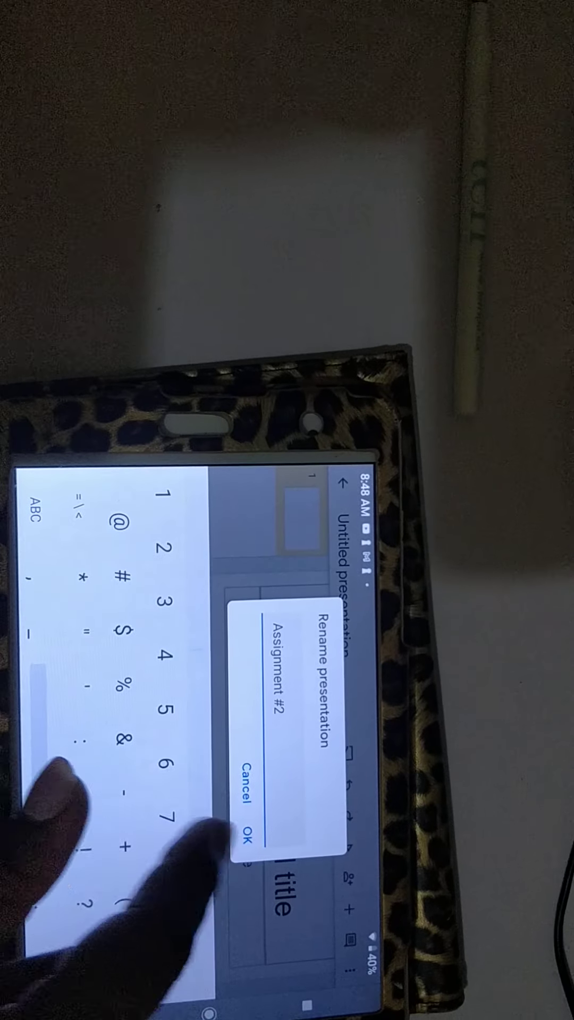
left_click(247, 816)
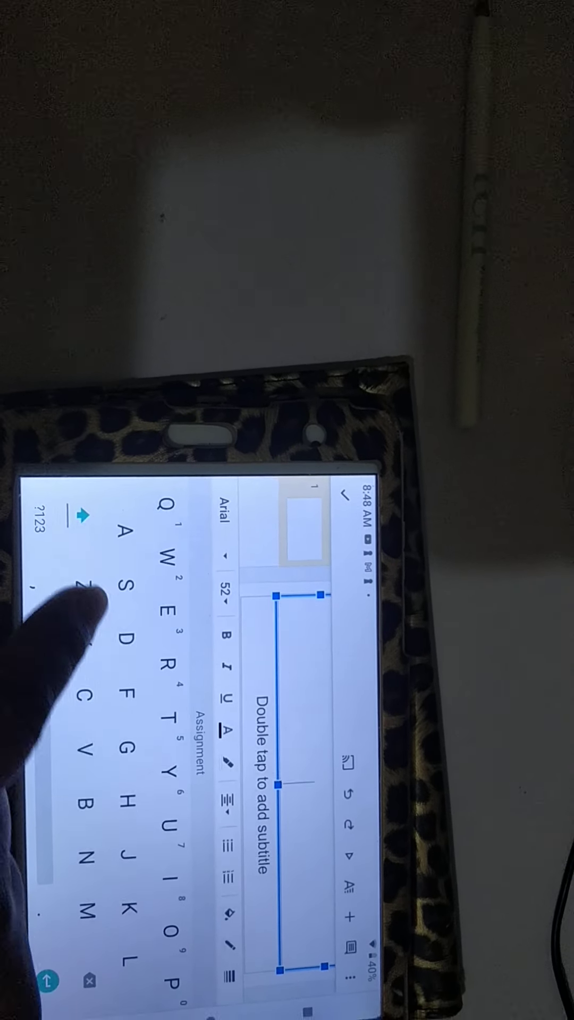
Step: Enter 'Careers in Visual Arts' as the first slide's title
type("Career")
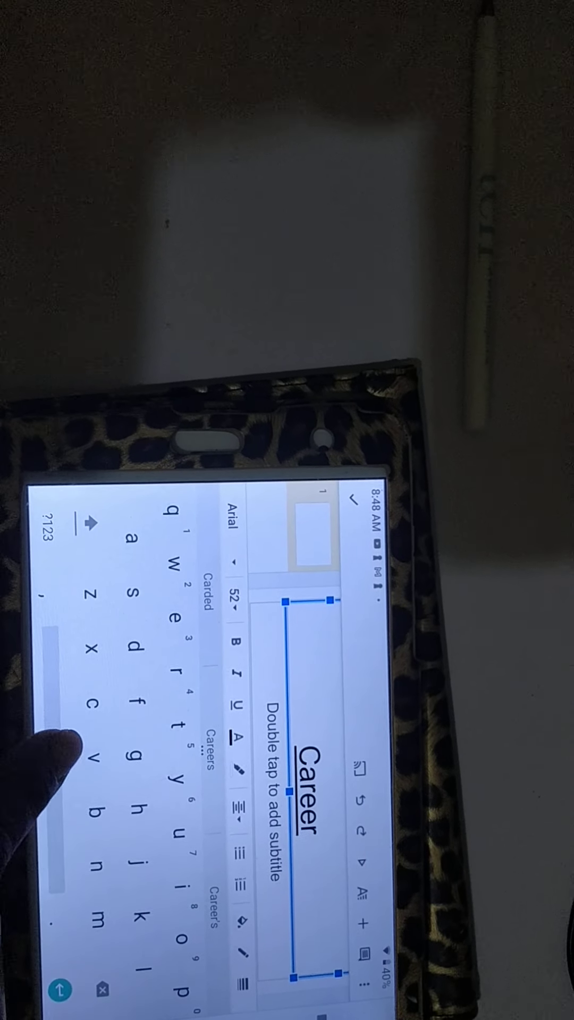
type("i")
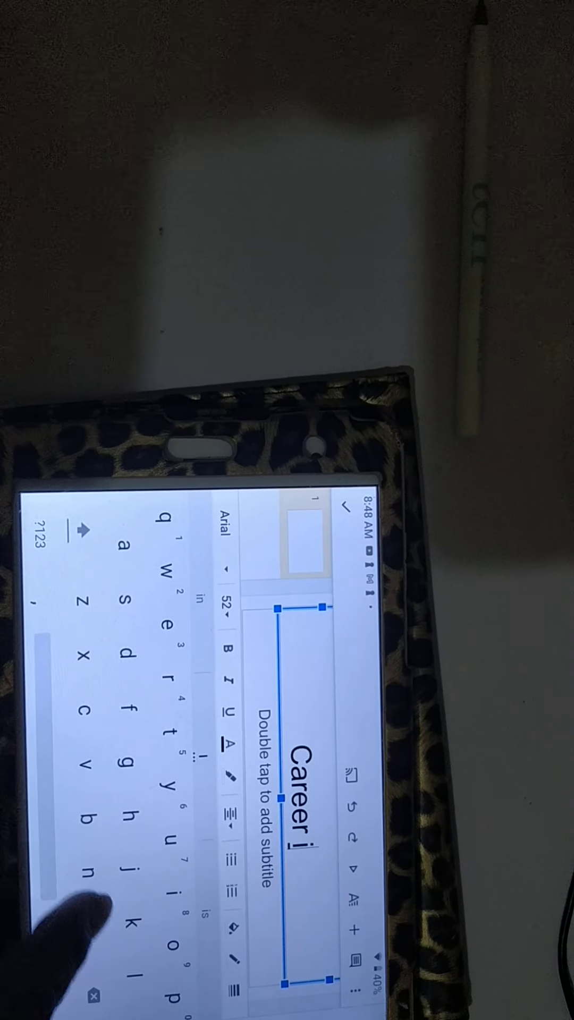
type("s")
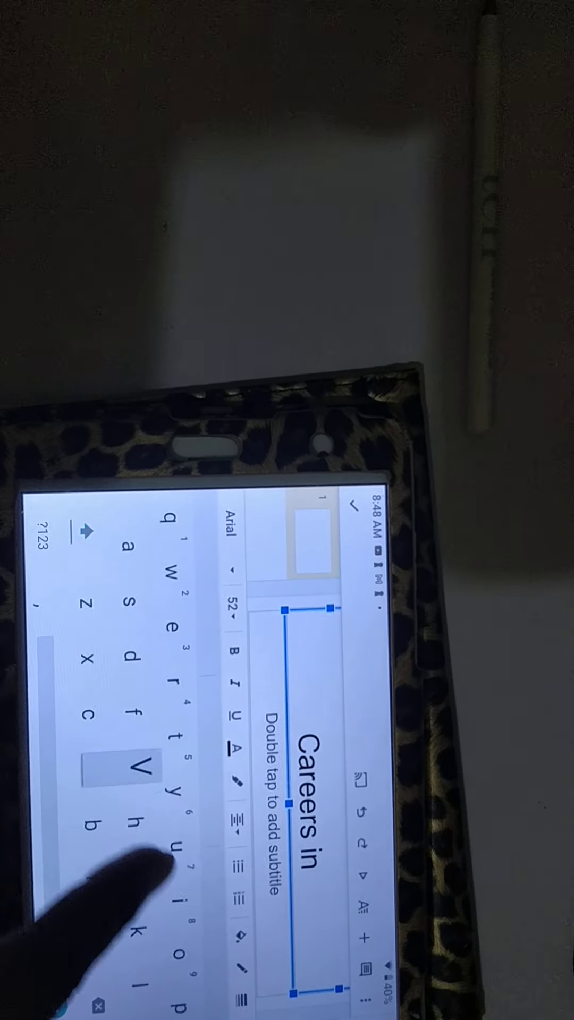
type("Visia")
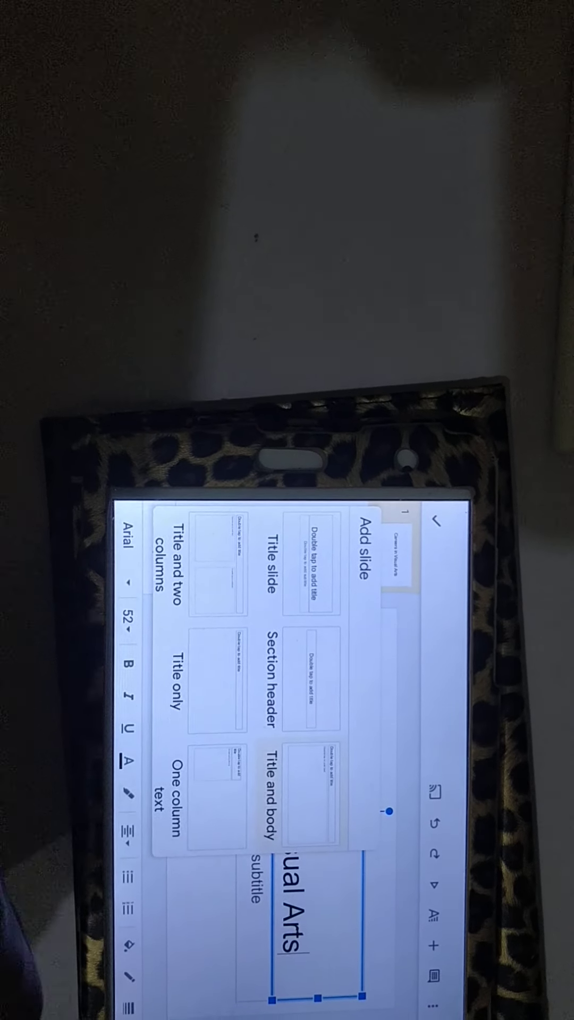
Step: Add a second slide using the Title and body layout
left_click(309, 772)
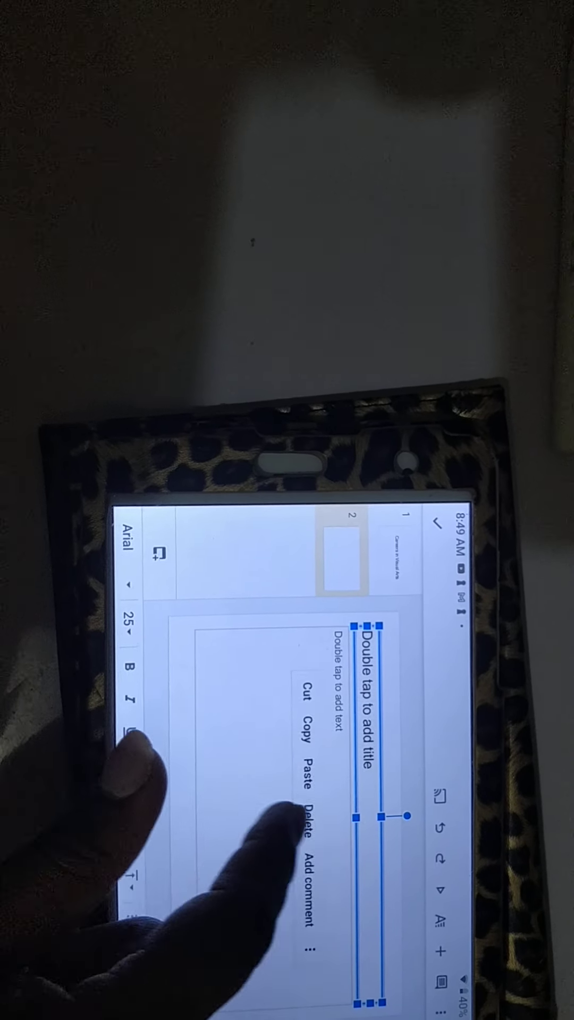
Step: Enter 'Fashion designer' as the second slide's title
type("Assignment")
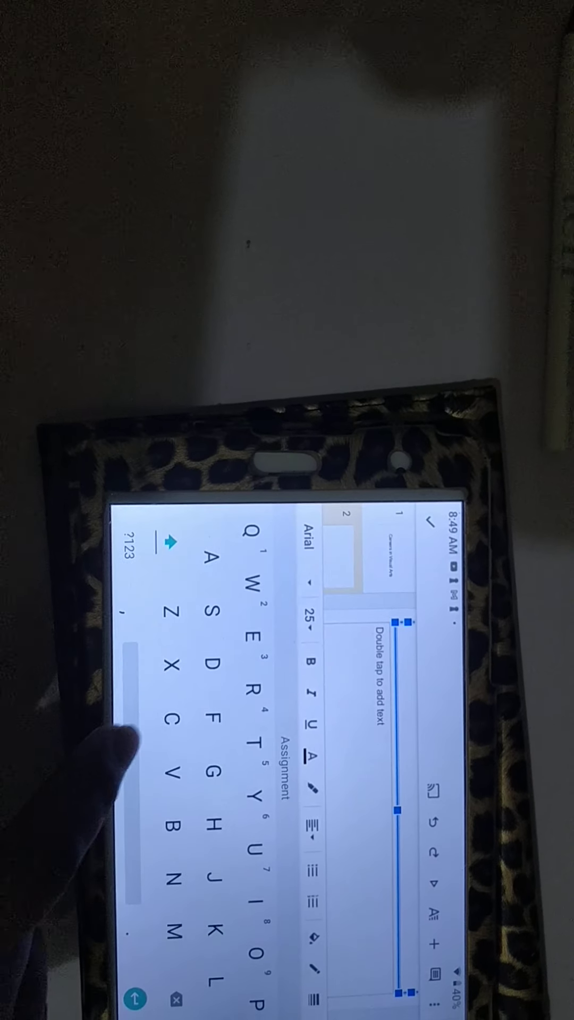
type("Fashion designer")
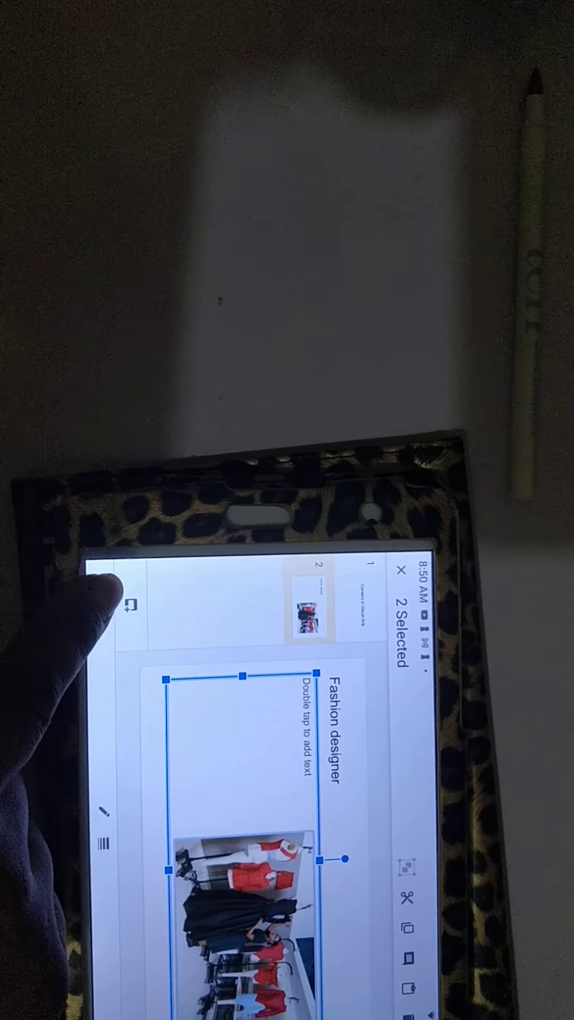
Step: Clear the selection on slide 2 and return to the presentation view
left_click(398, 590)
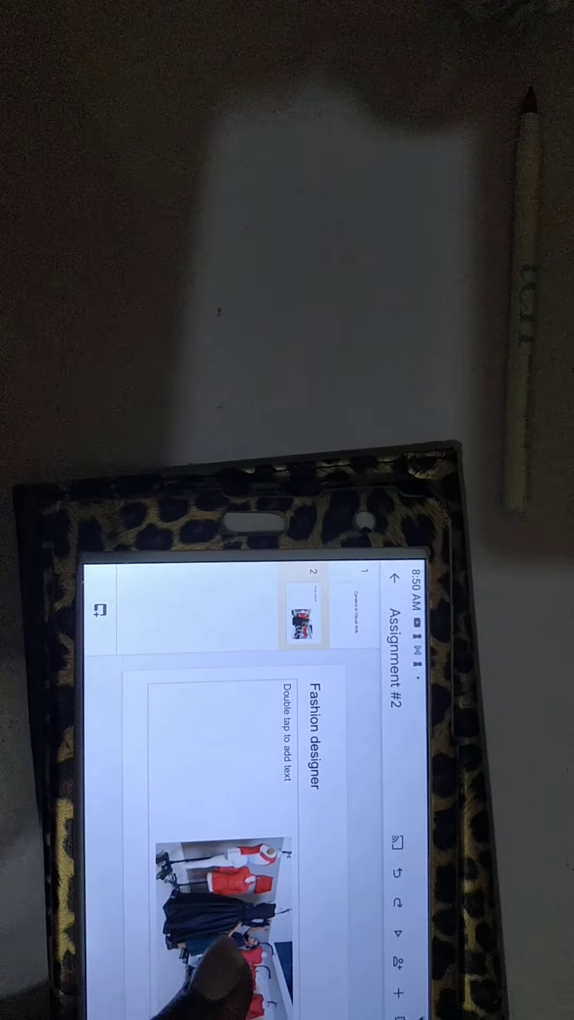